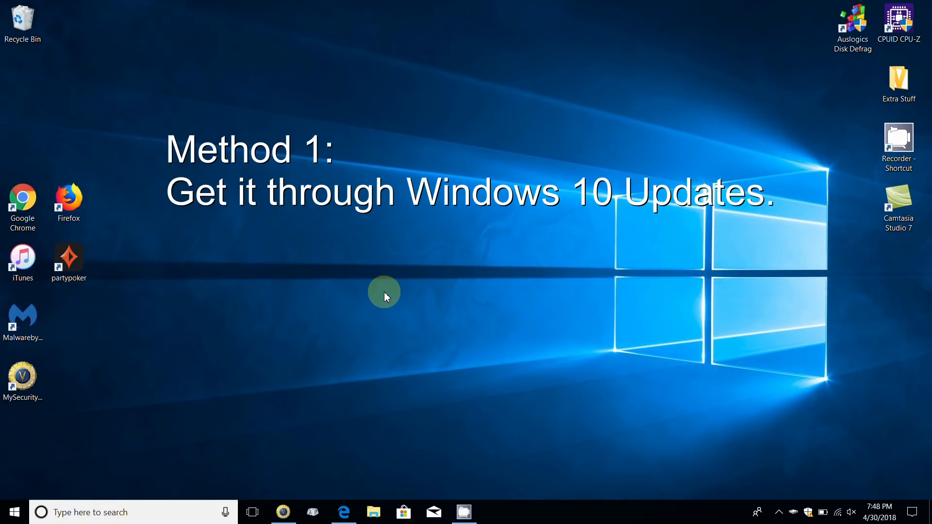
mouse_move(80, 446)
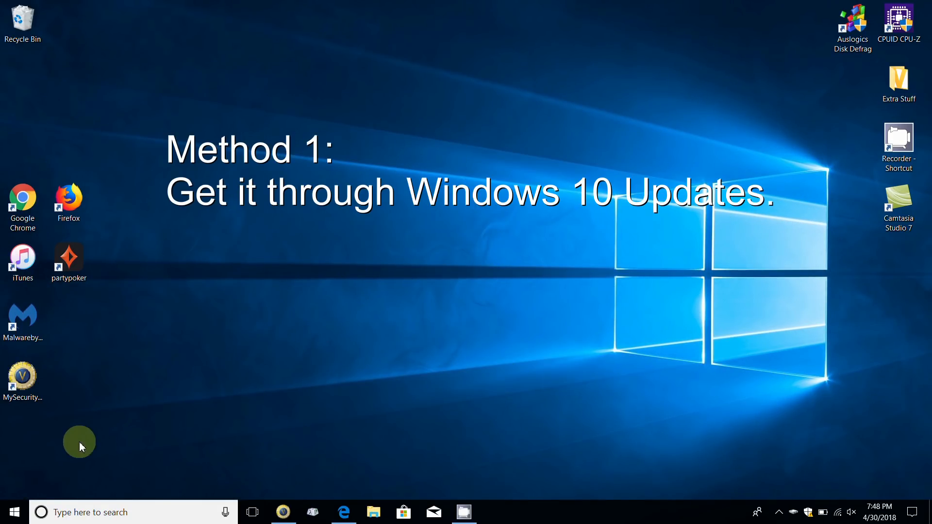
Step: Open the Windows 10 Start menu from the taskbar
left_click(13, 511)
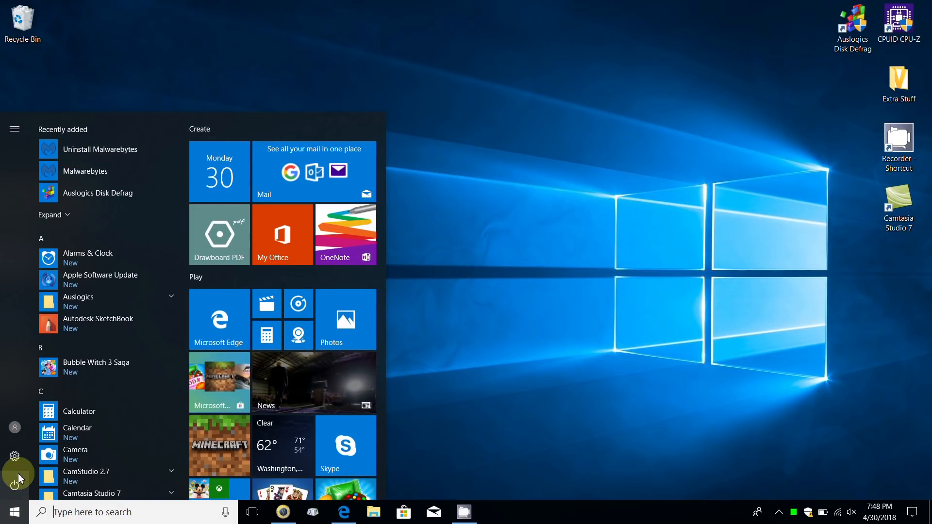
Step: Open Windows Settings from the gear icon in the Start menu
left_click(14, 456)
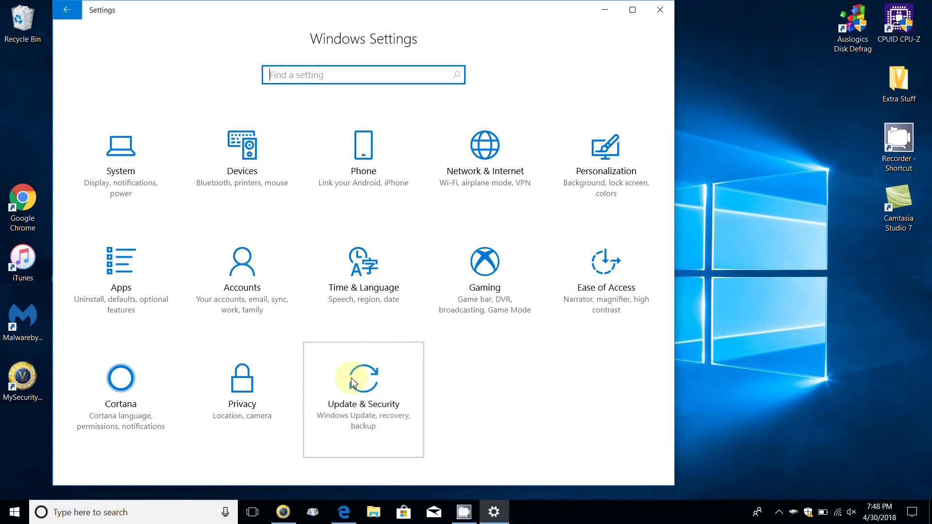
Step: Go to Update & Security to reach the Windows Update page
left_click(363, 382)
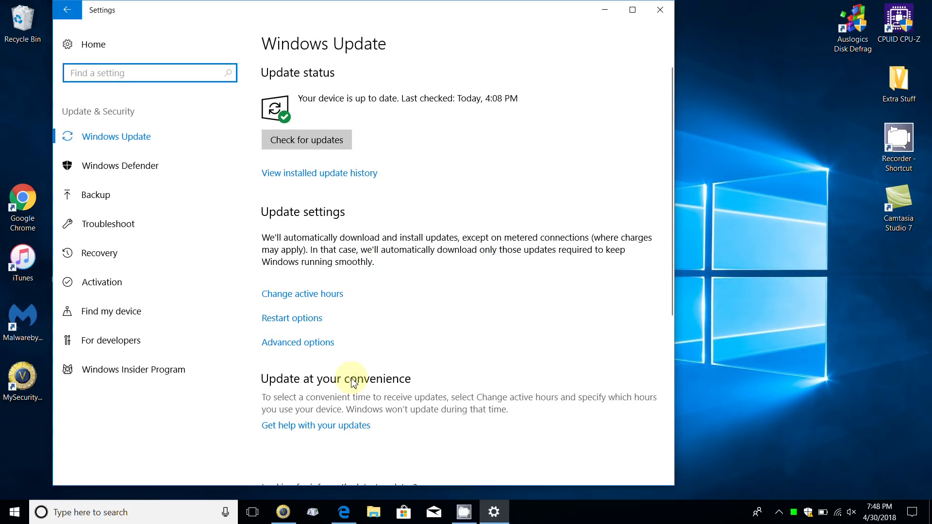
mouse_move(405, 274)
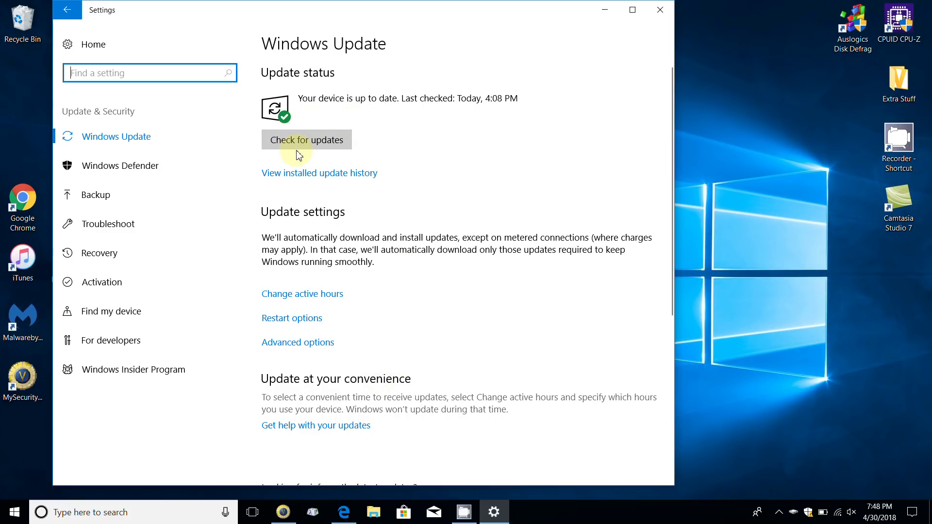
left_click(306, 140)
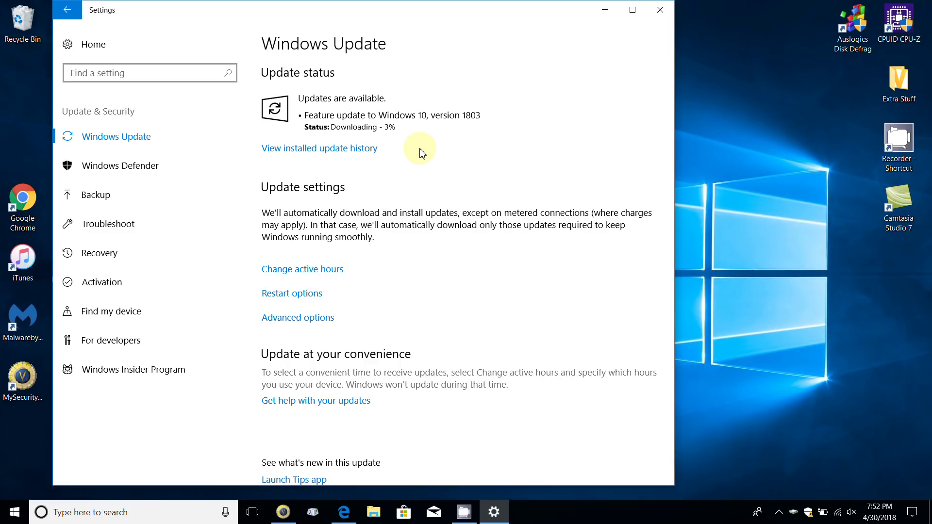
mouse_move(392, 145)
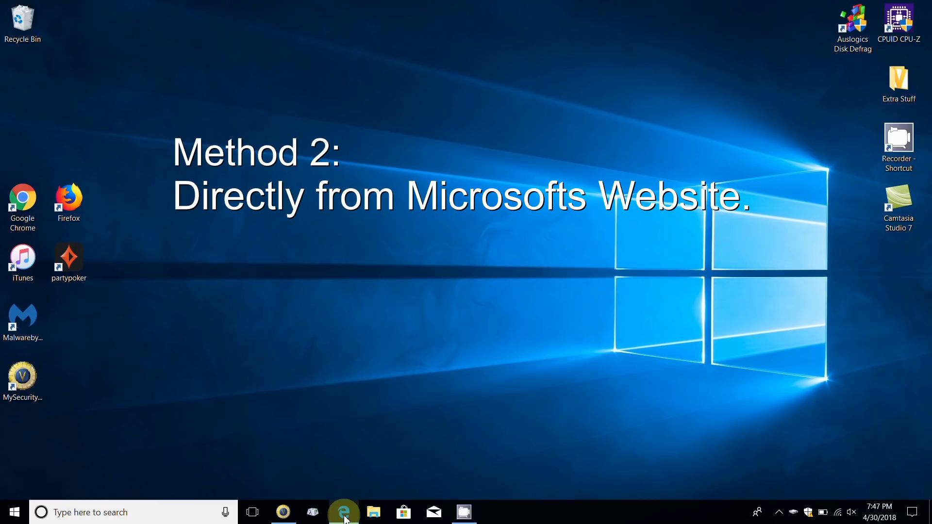
Step: Bring up Edge on Microsoft's Download Windows 10 page for the April 2018 Update
left_click(344, 511)
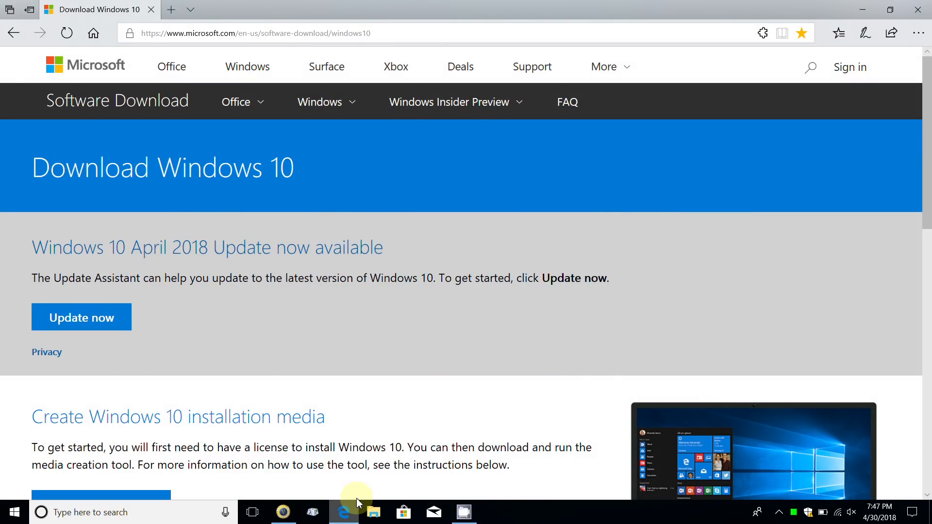
mouse_move(246, 66)
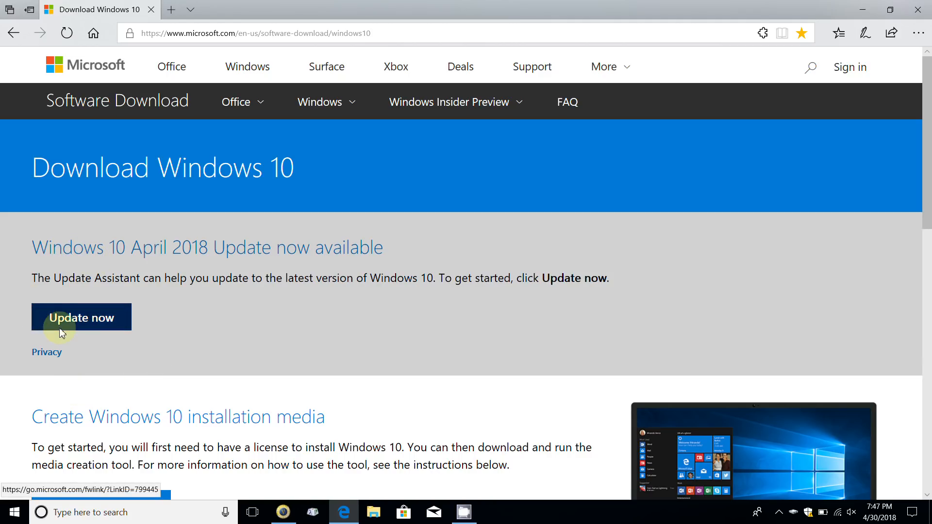
mouse_move(110, 280)
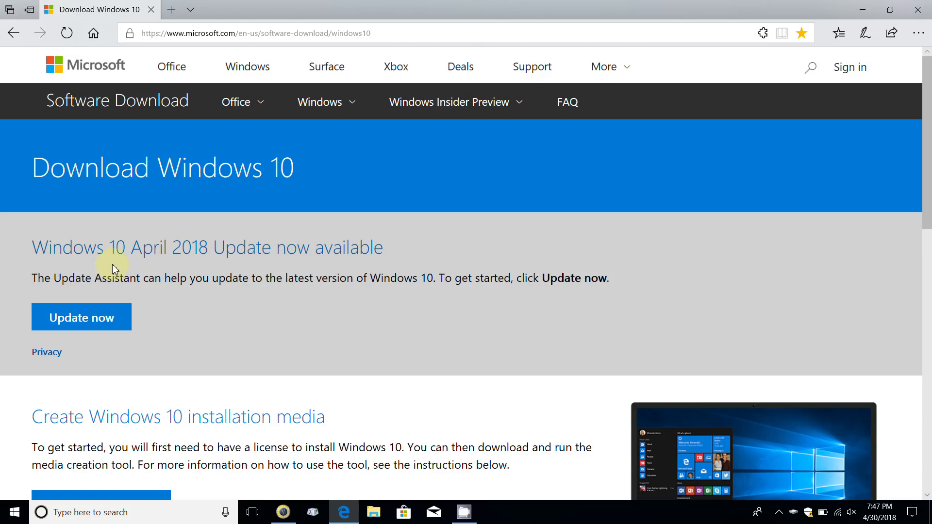
mouse_move(62, 297)
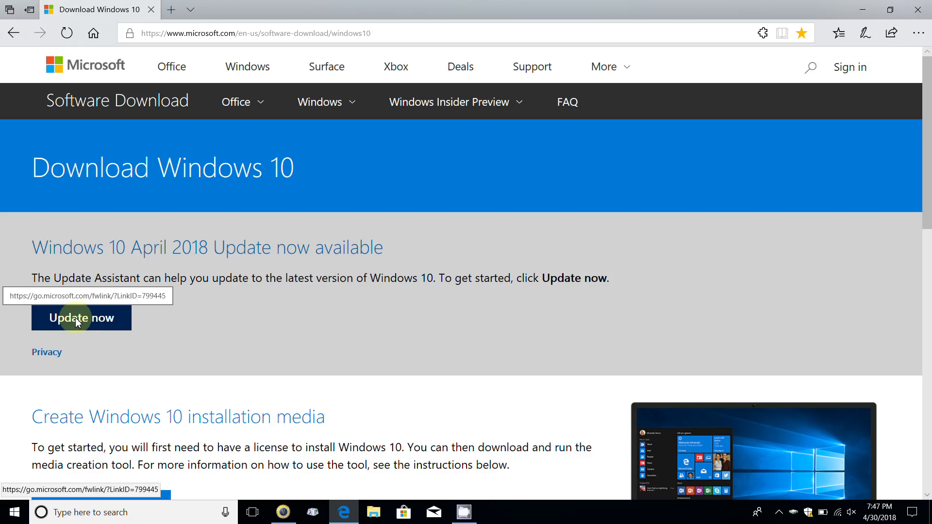
mouse_move(385, 340)
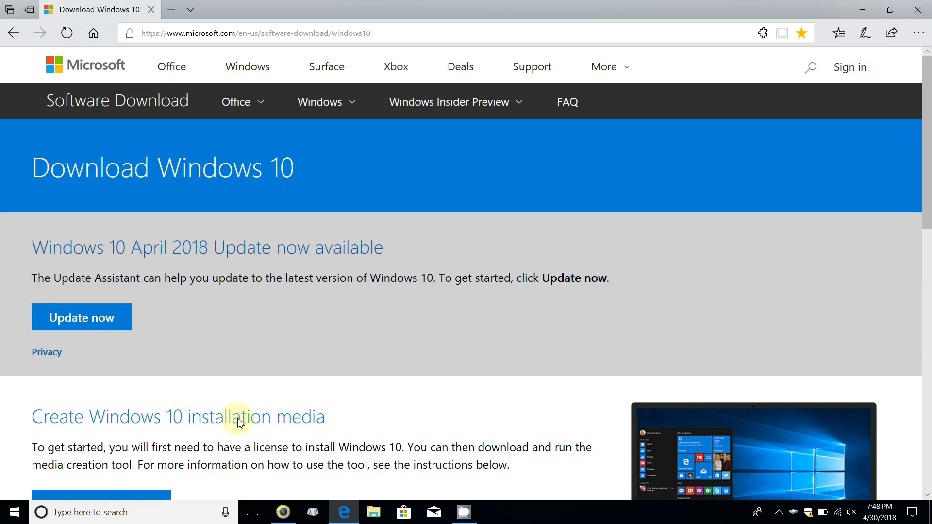
Step: Scroll the Download Windows 10 page, then minimize Edge to show the desktop
scroll("down", 3)
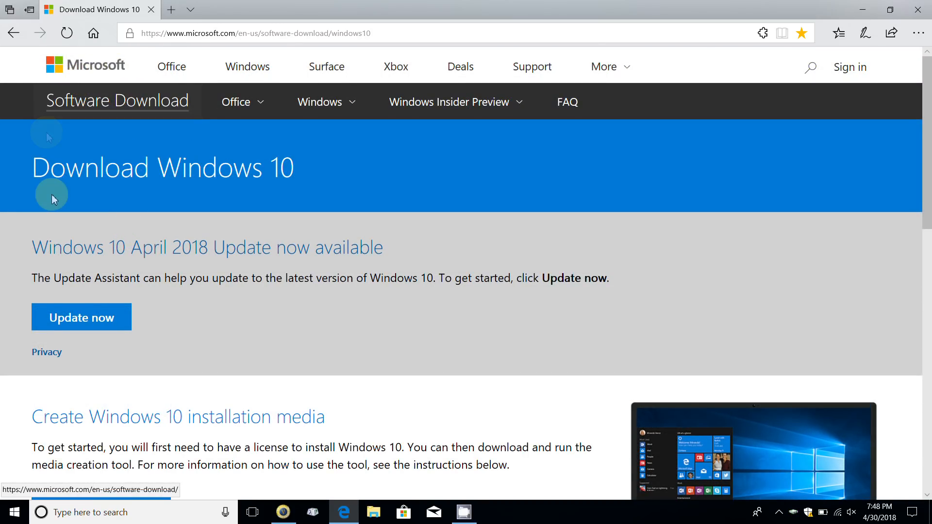
mouse_move(683, 146)
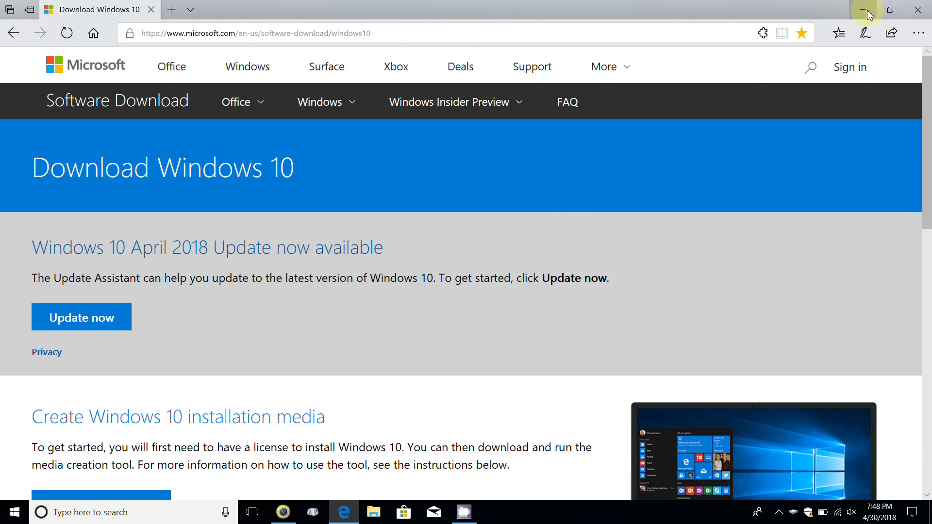
left_click(866, 10)
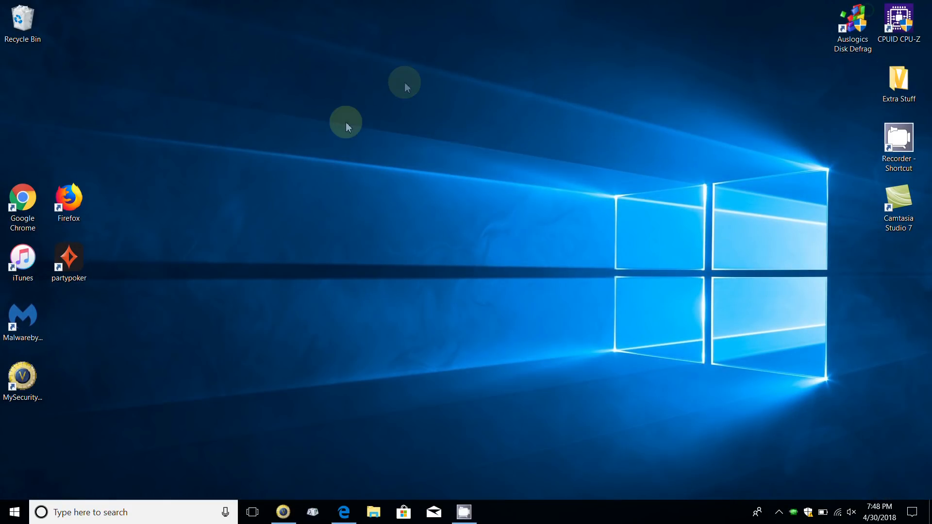